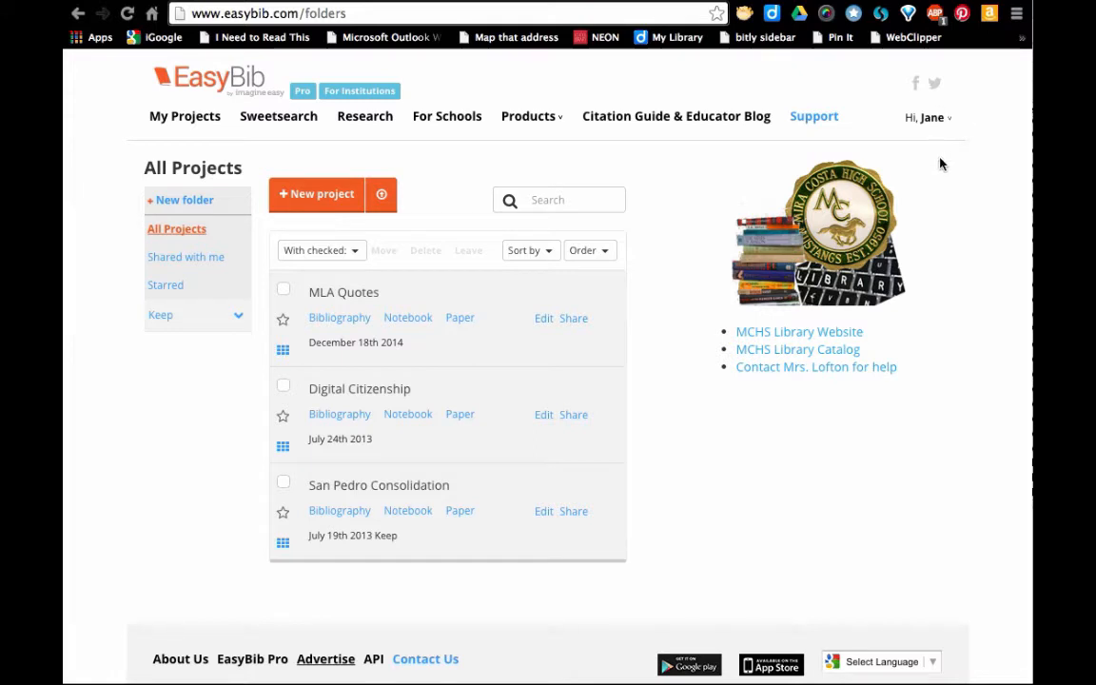
{"action": "mouse_move", "coordinate": [820, 292]}
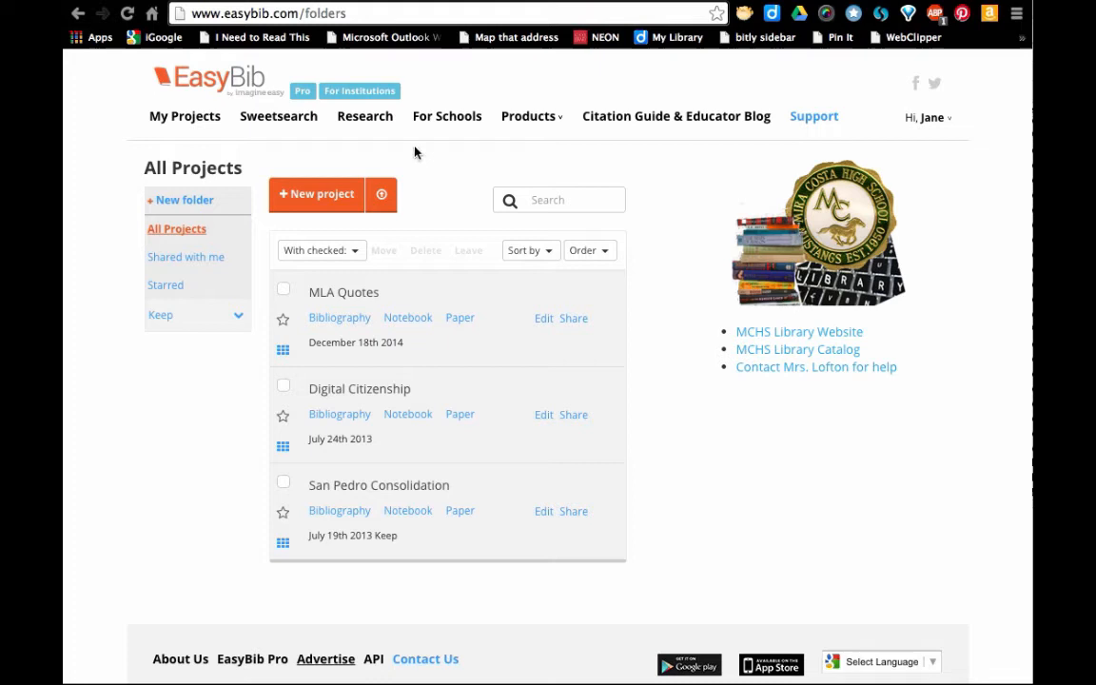
{"action": "mouse_move", "coordinate": [231, 207]}
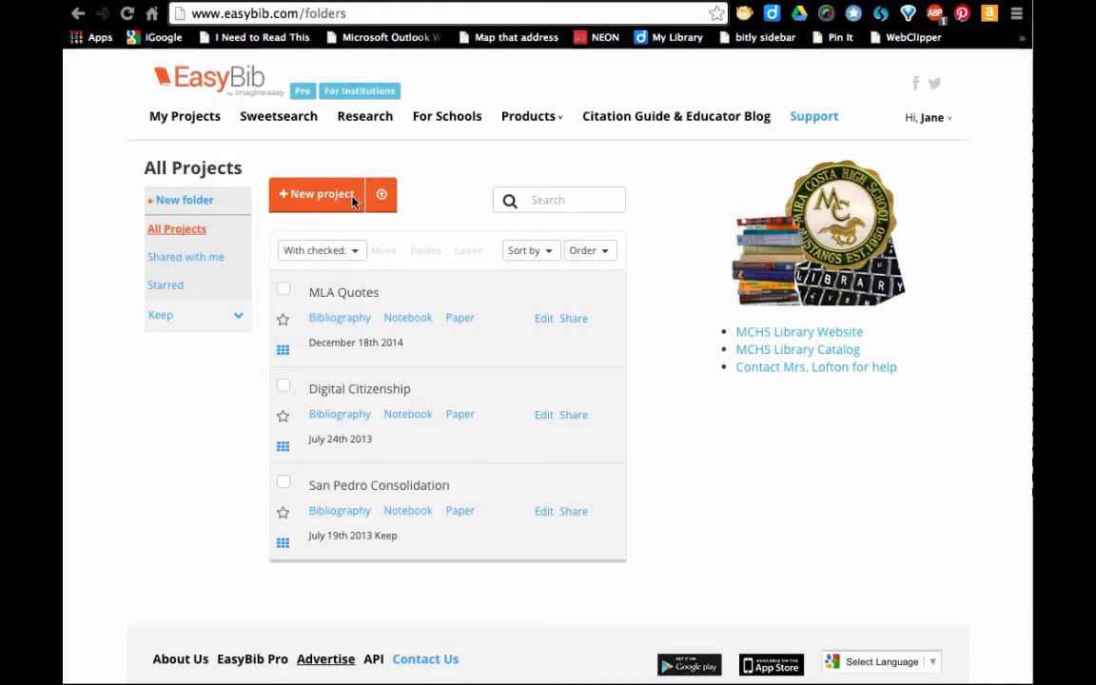
{"action": "mouse_move", "coordinate": [171, 116]}
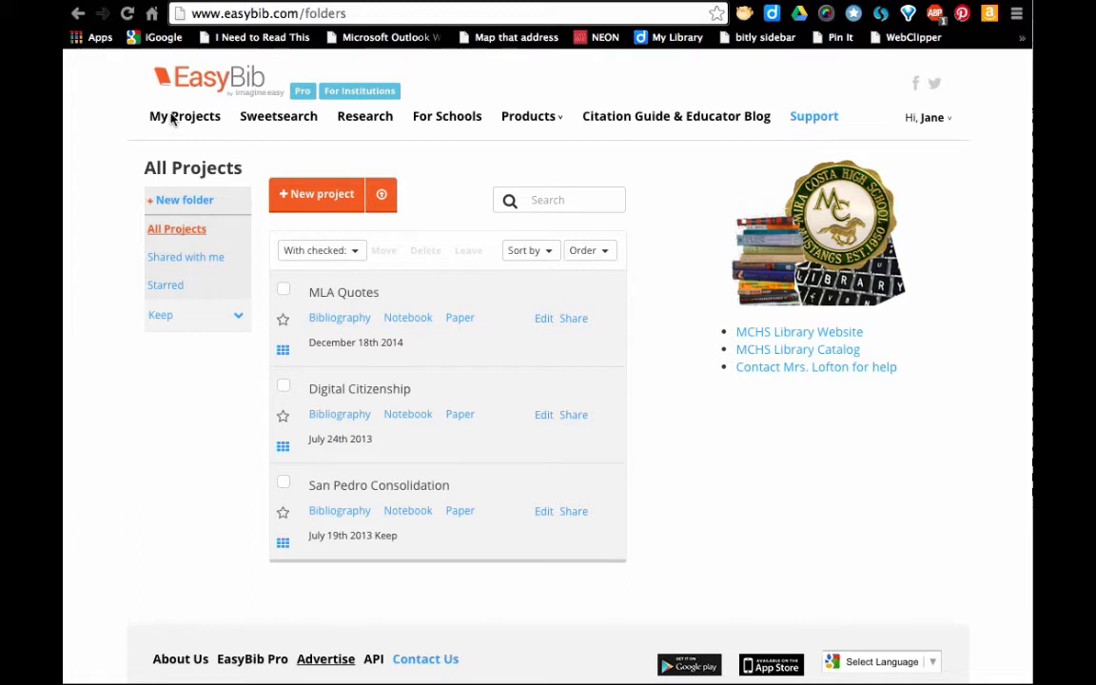
{"action": "mouse_move", "coordinate": [316, 216]}
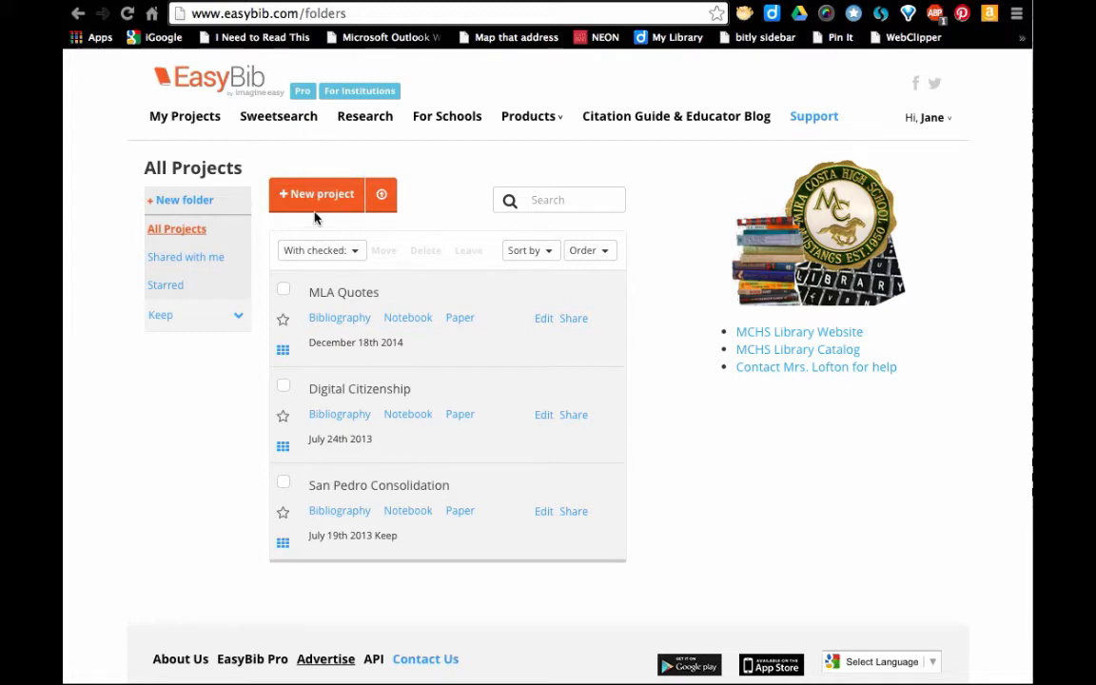
{"action": "mouse_move", "coordinate": [319, 202]}
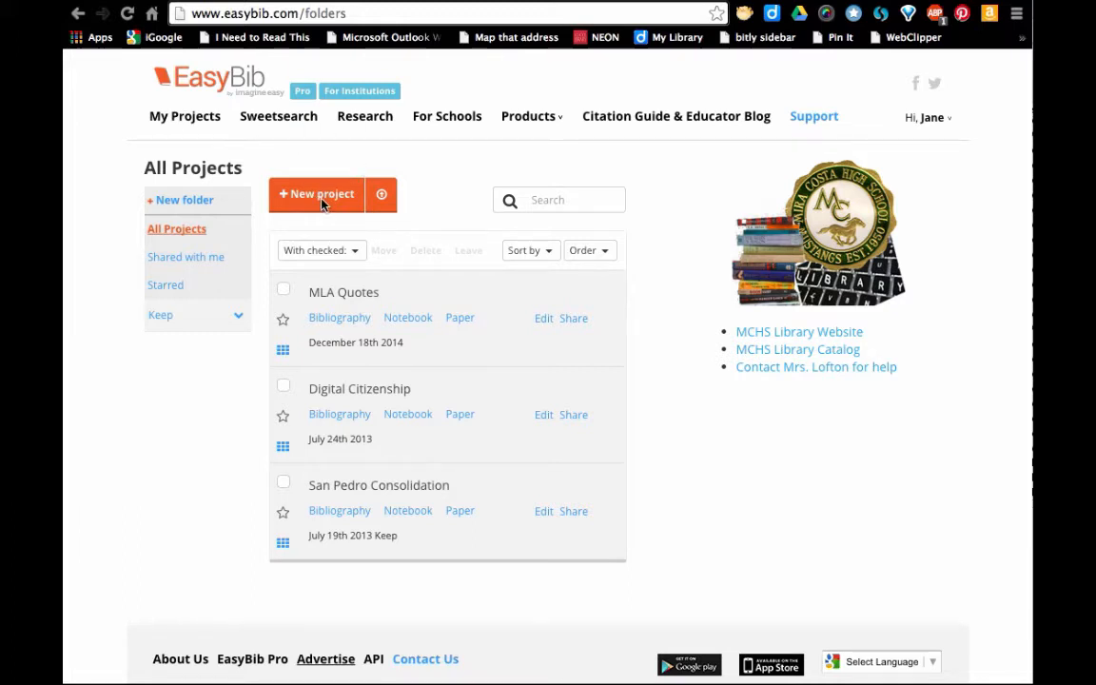
Create a new project named 'Elizabethan Research' from the All Projects list.
{"action": "left_click", "coordinate": [317, 194]}
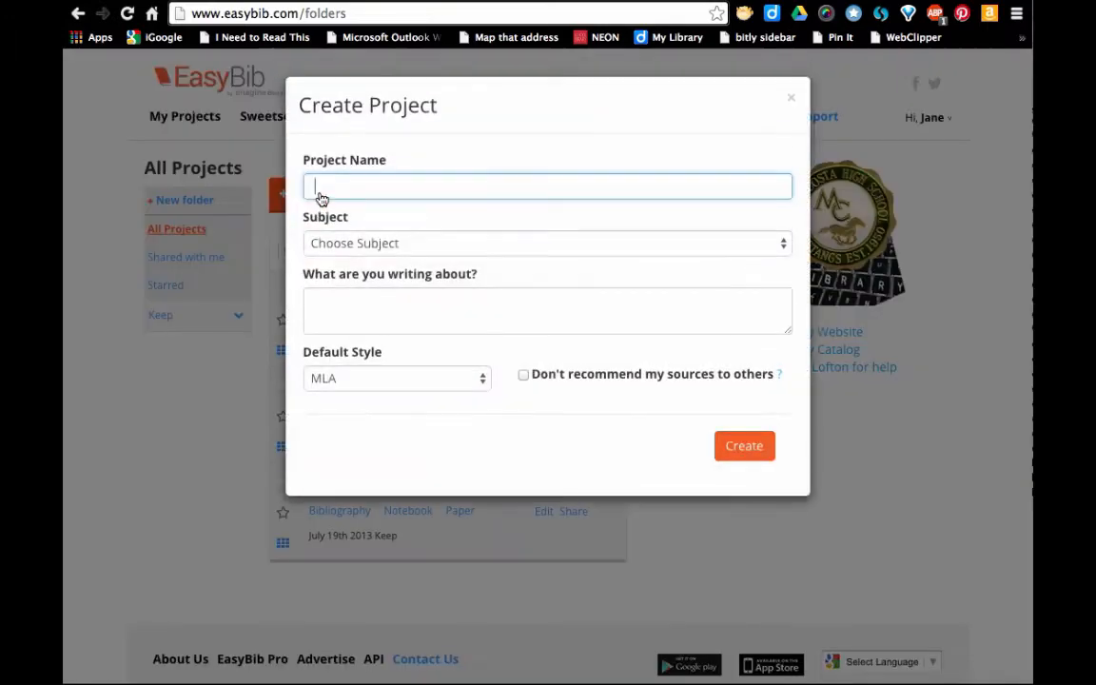
{"action": "mouse_move", "coordinate": [540, 143]}
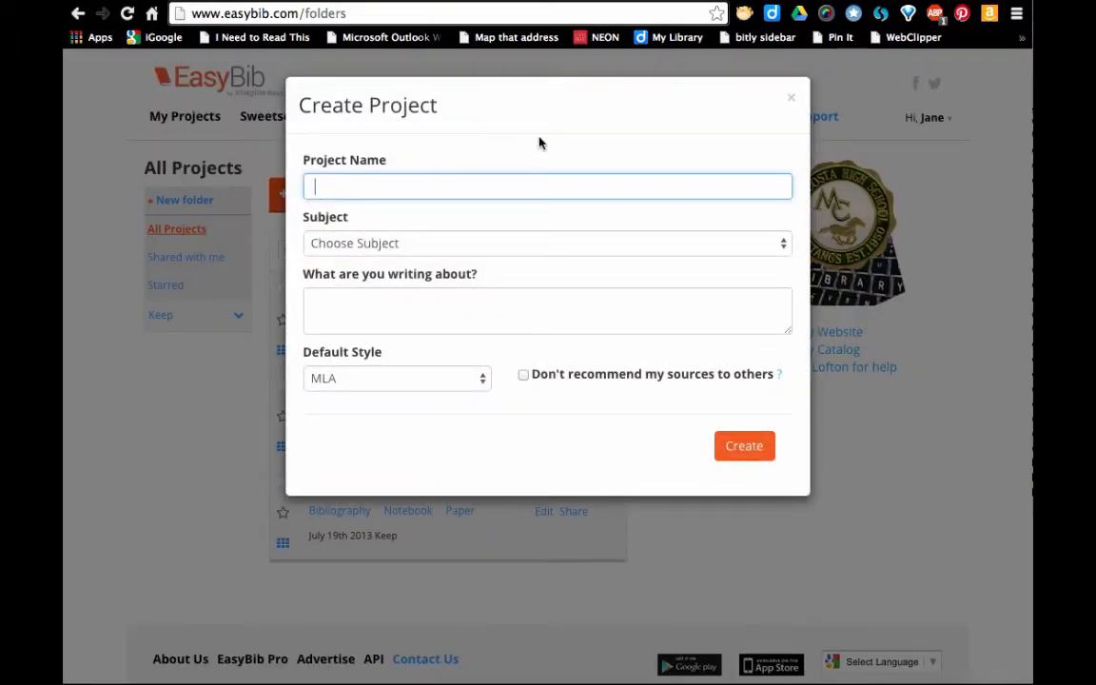
{"action": "type", "text": "E"}
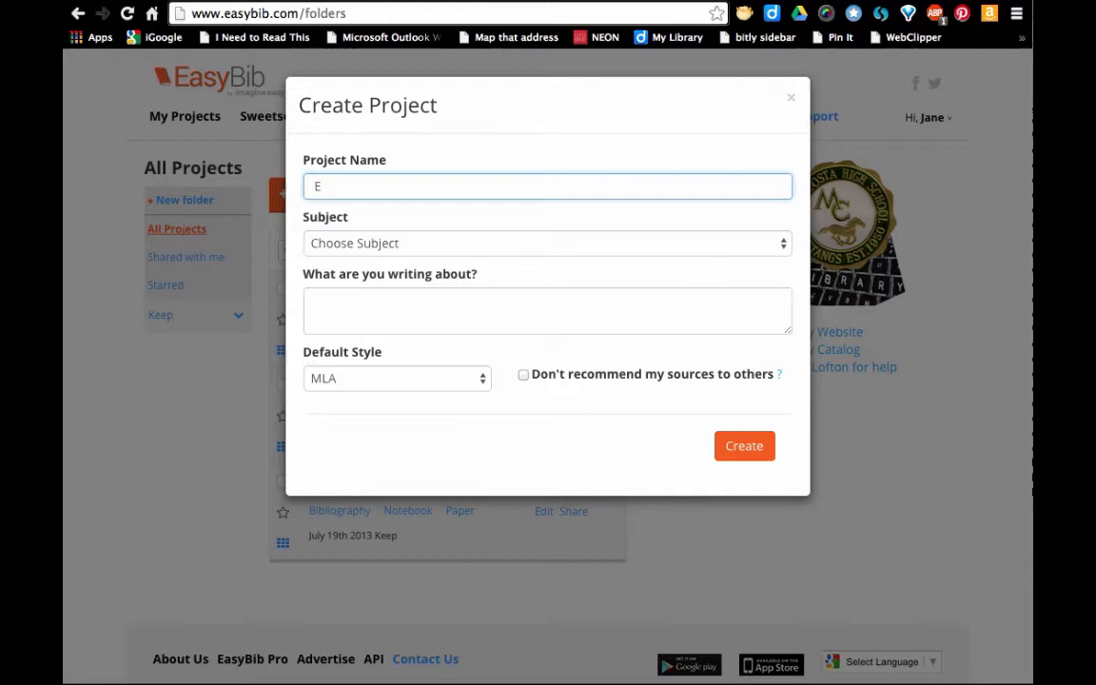
{"action": "type", "text": "liz"}
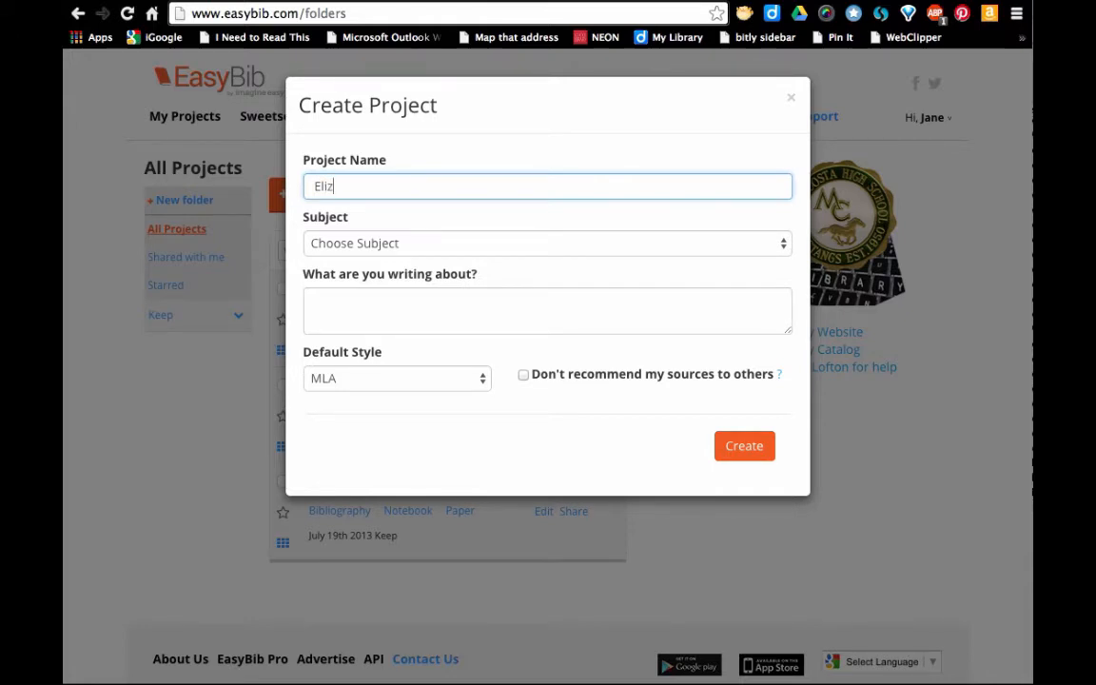
{"action": "type", "text": "abeth"}
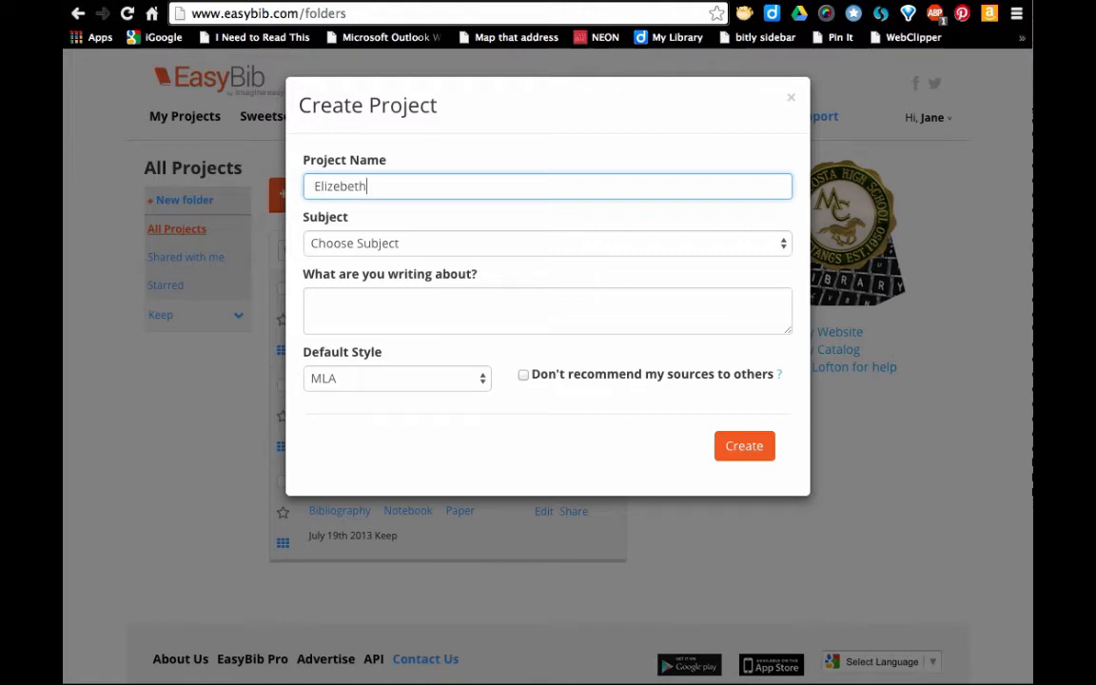
{"action": "type", "text": "an"}
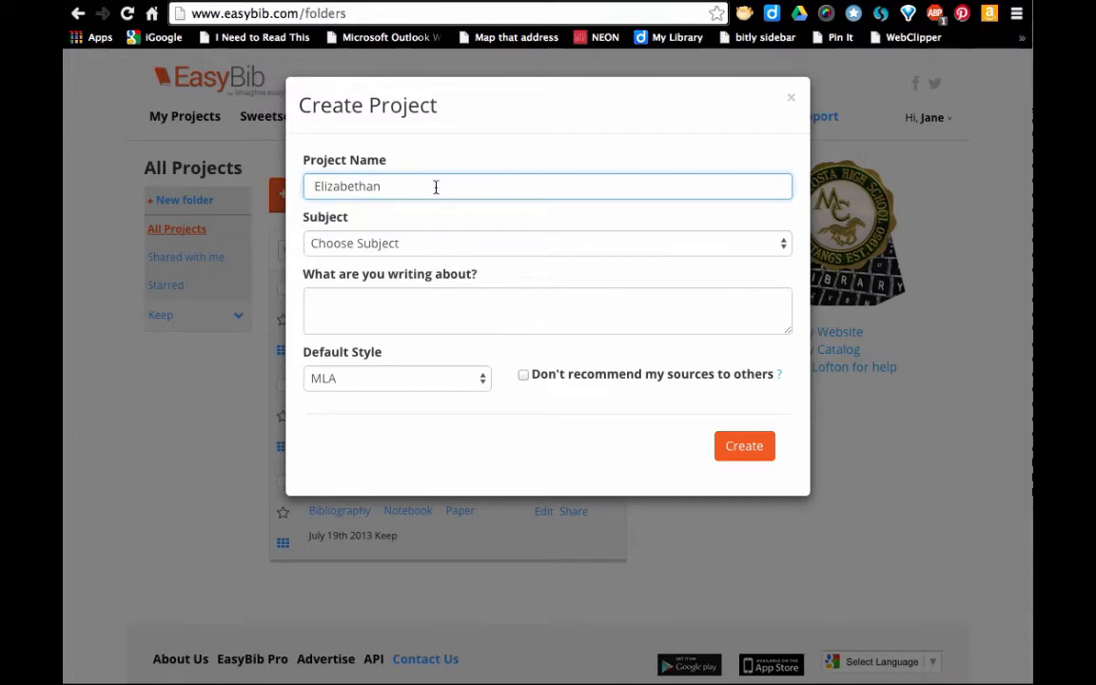
{"action": "type", "text": "Resera"}
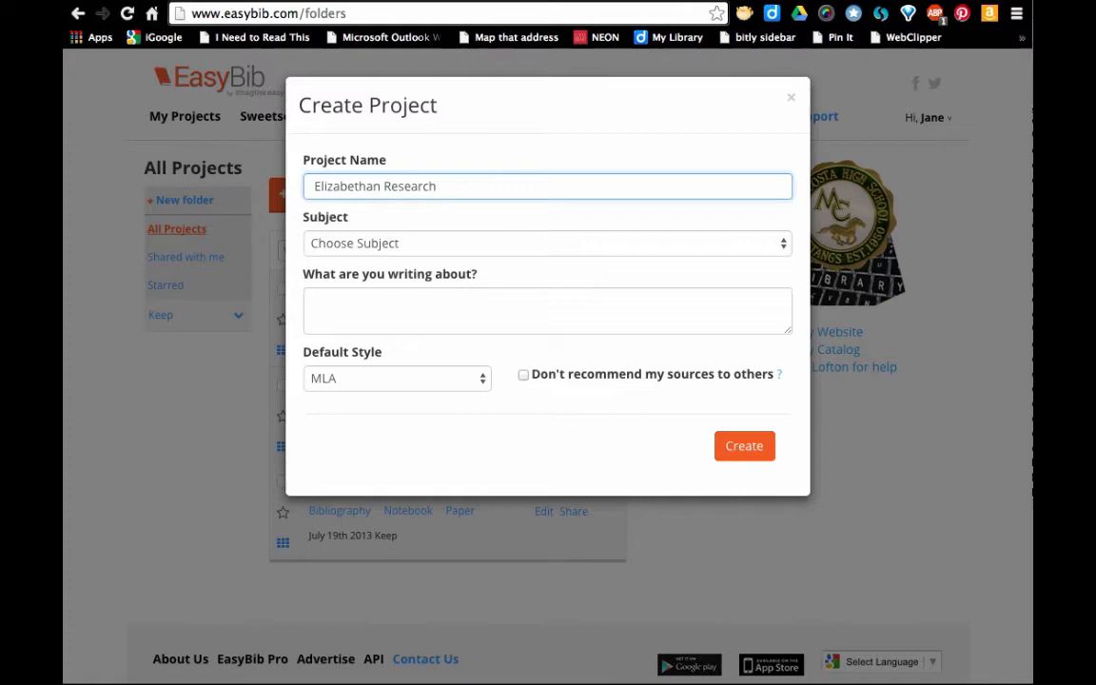
{"action": "mouse_move", "coordinate": [414, 244]}
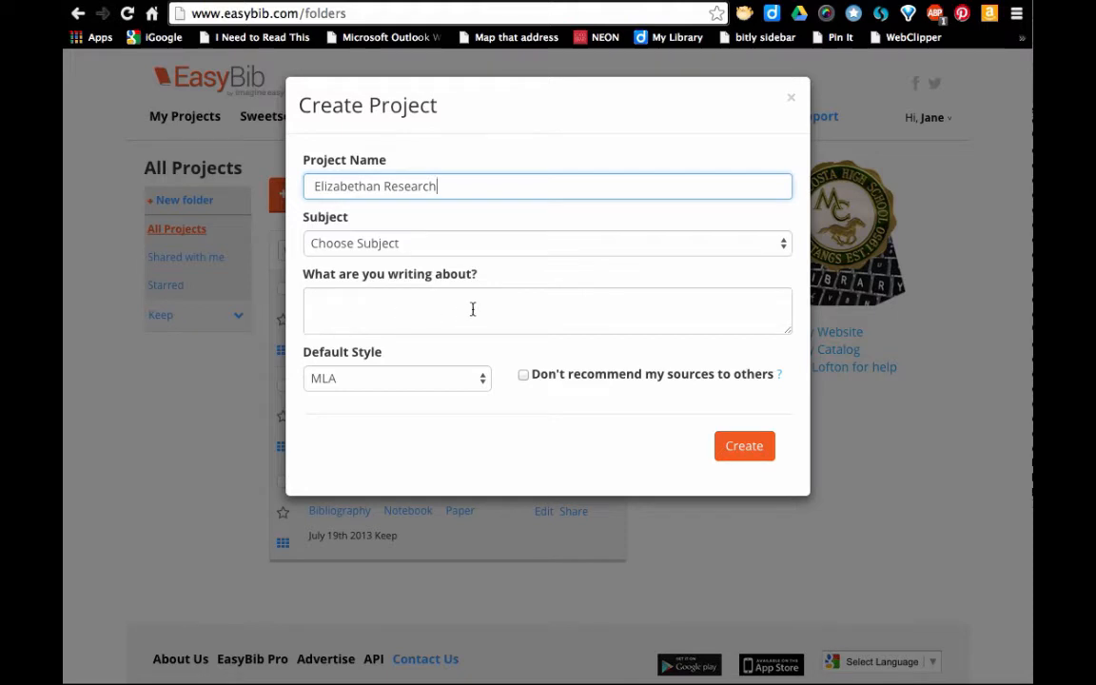
{"action": "mouse_move", "coordinate": [363, 398]}
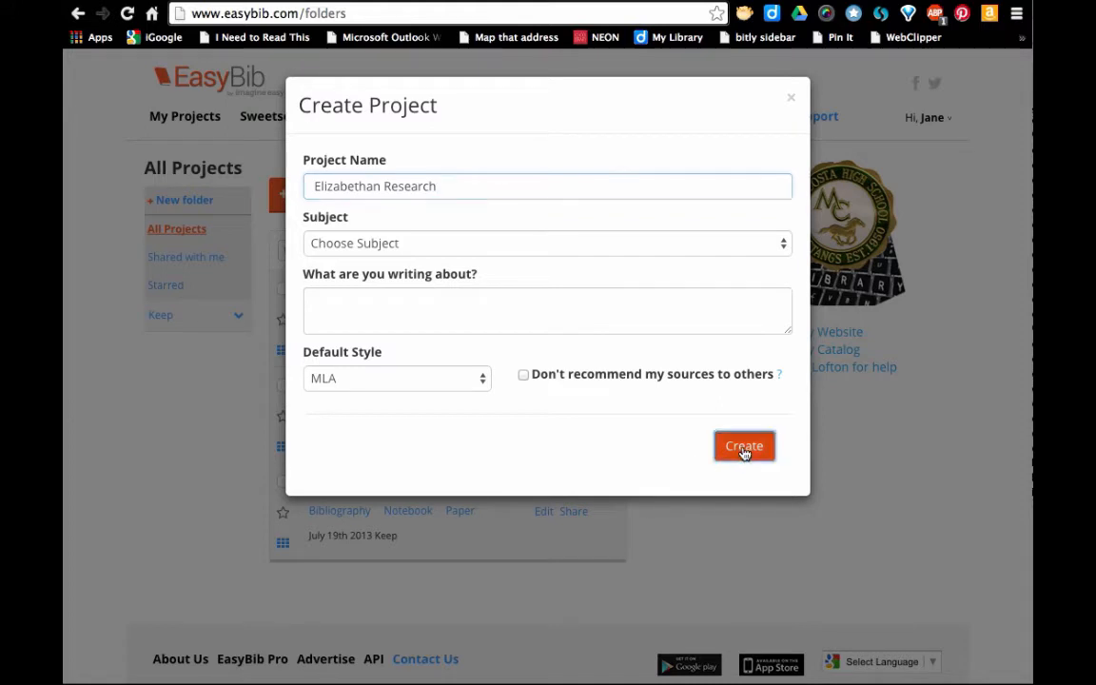
{"action": "left_click", "coordinate": [744, 445]}
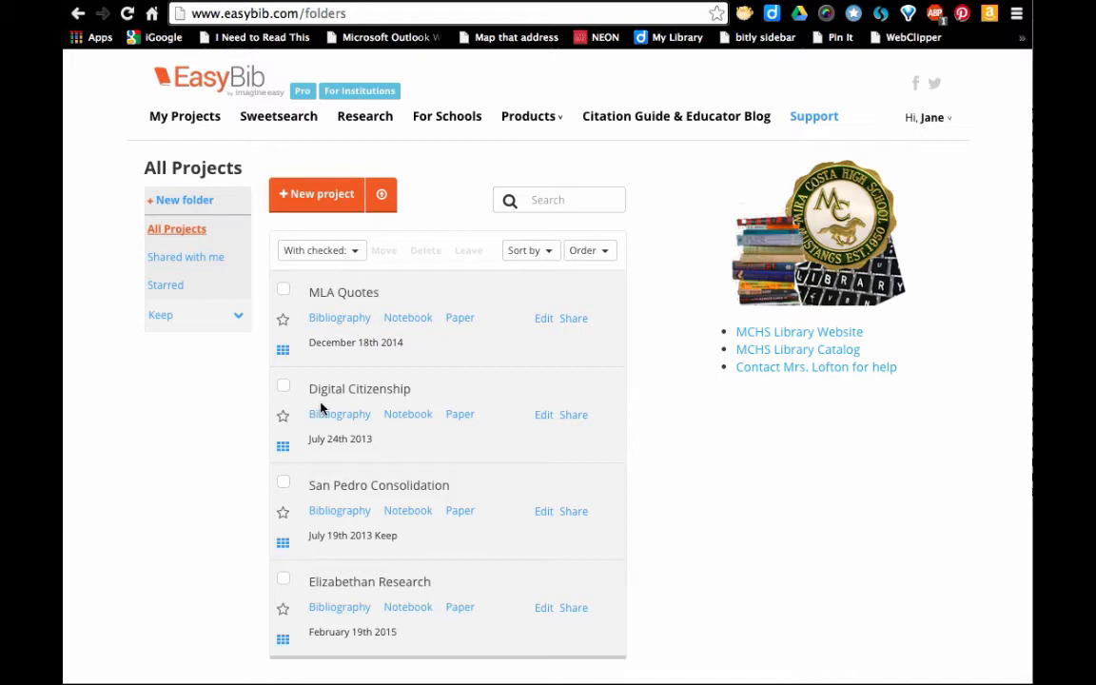
{"action": "mouse_move", "coordinate": [424, 604]}
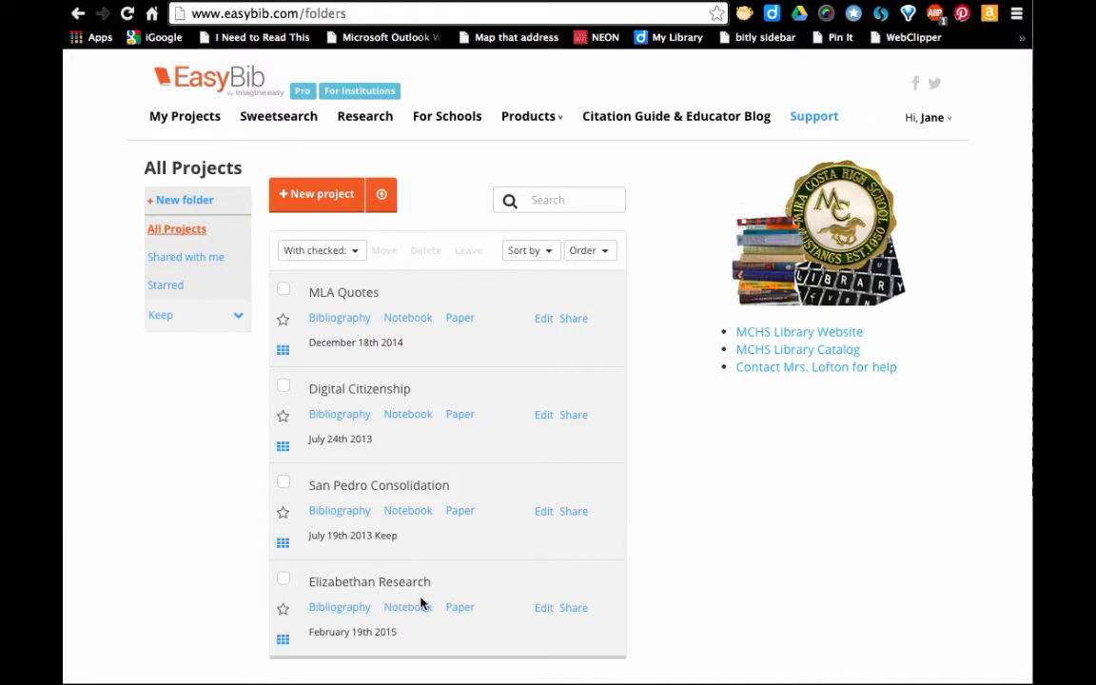
{"action": "mouse_move", "coordinate": [423, 604]}
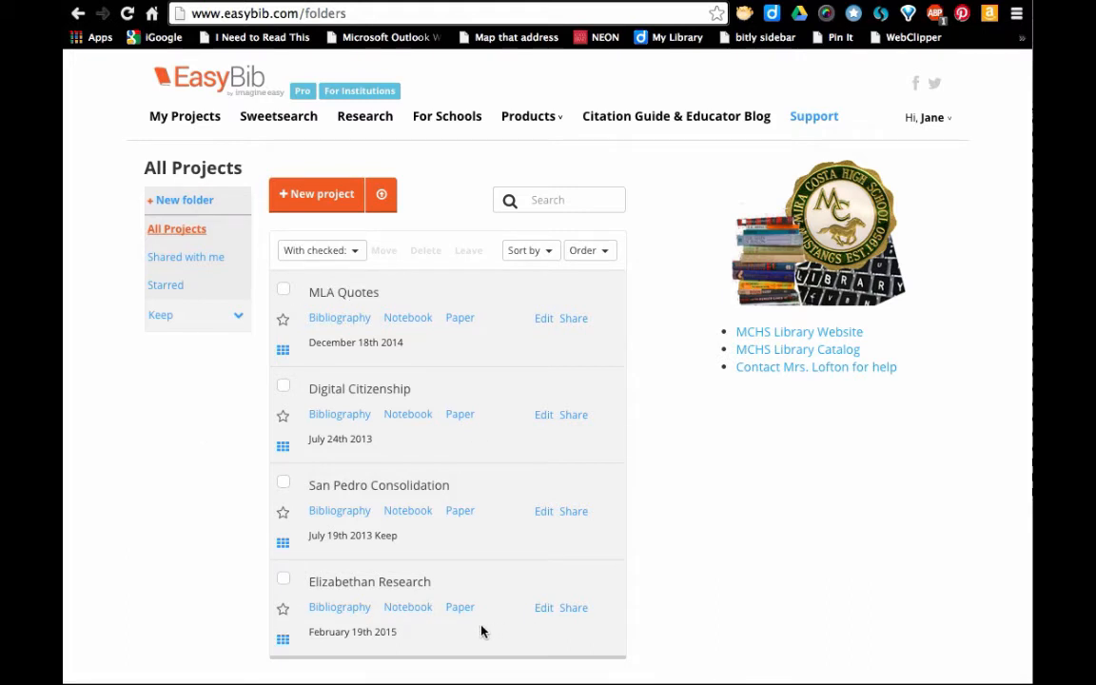
{"action": "mouse_move", "coordinate": [481, 627]}
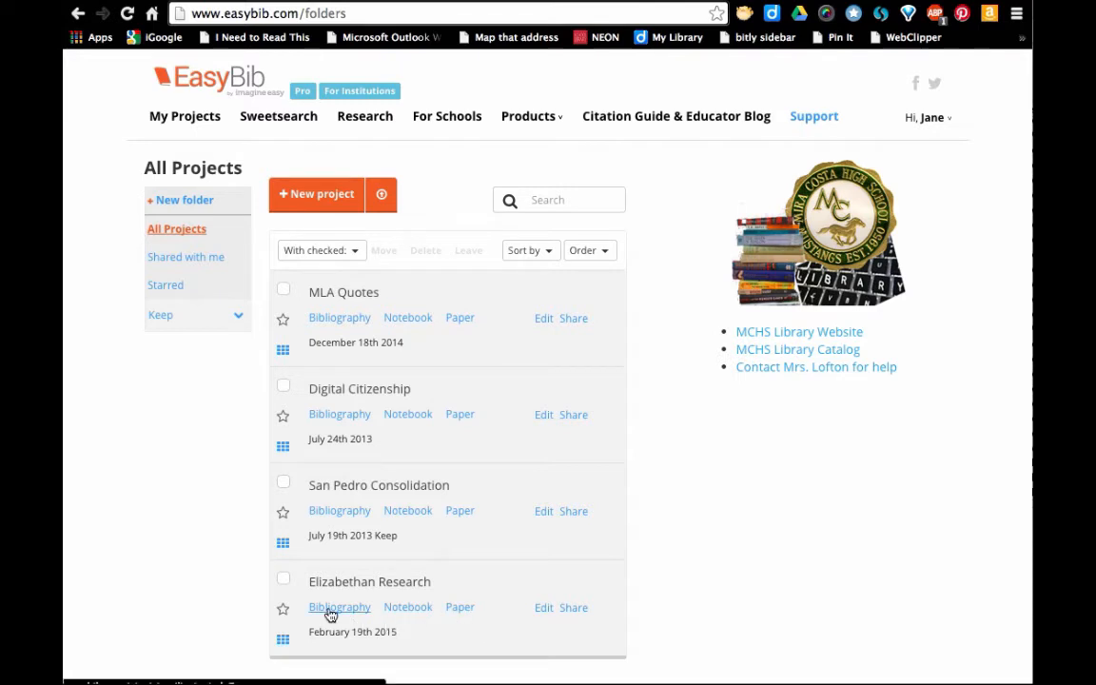
{"action": "mouse_move", "coordinate": [408, 606]}
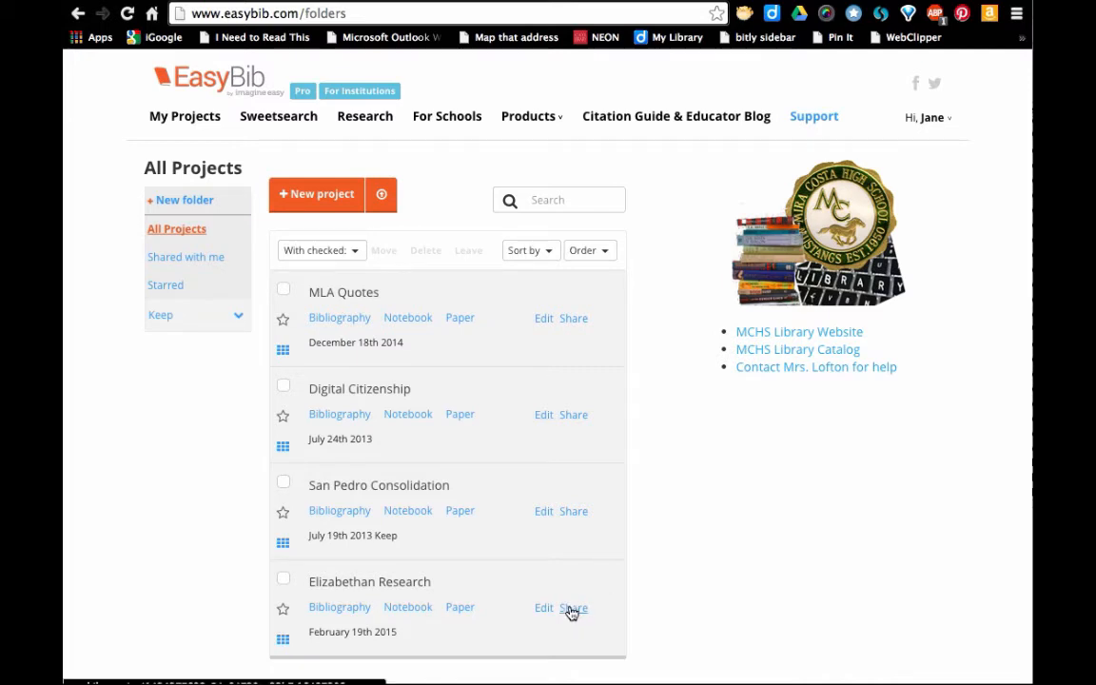
Enter the teacher's email on the Elizabethan Research sharing form and grant View and Comment permissions.
{"action": "left_click", "coordinate": [572, 607]}
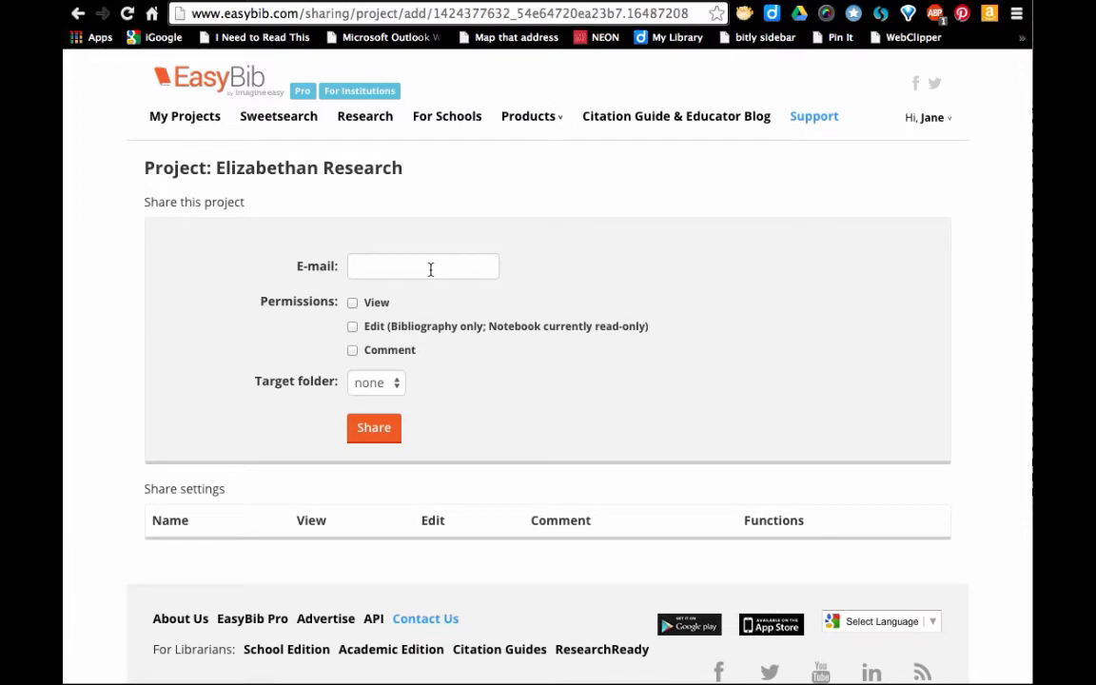
{"action": "left_click", "coordinate": [422, 266]}
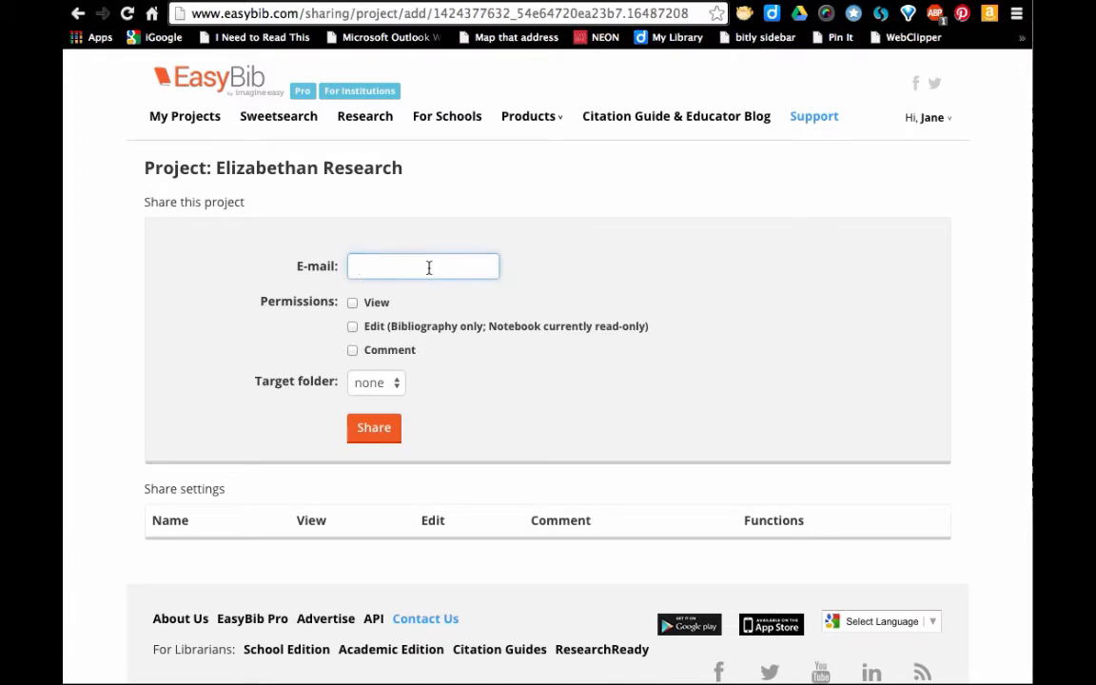
{"action": "left_click", "coordinate": [422, 267]}
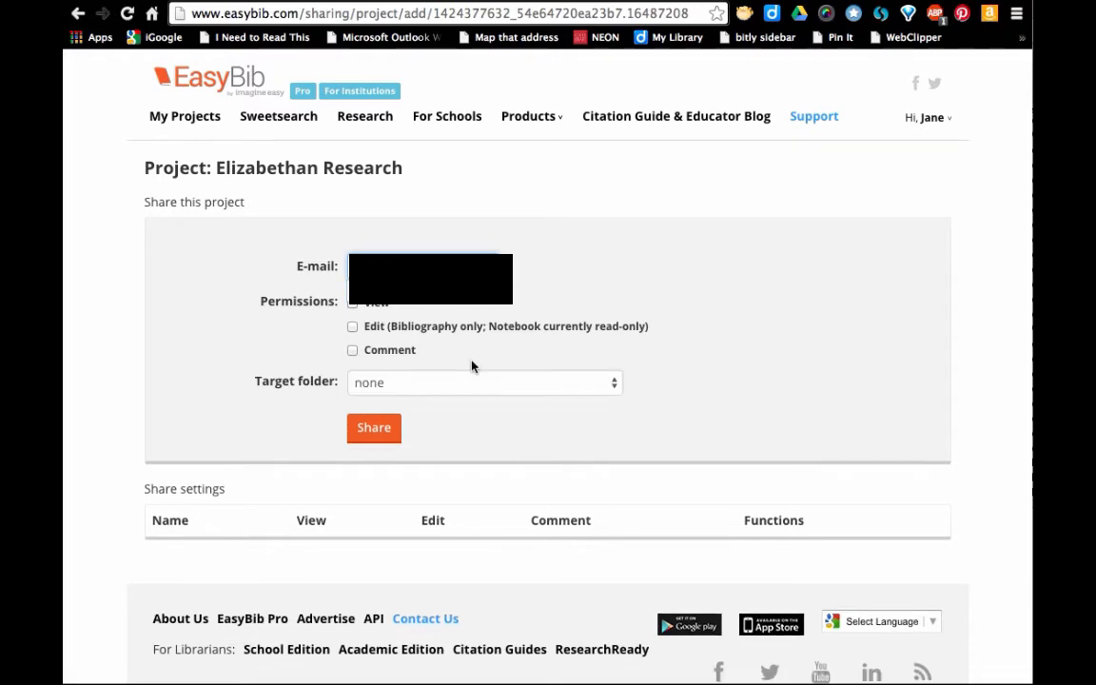
{"action": "mouse_move", "coordinate": [549, 281]}
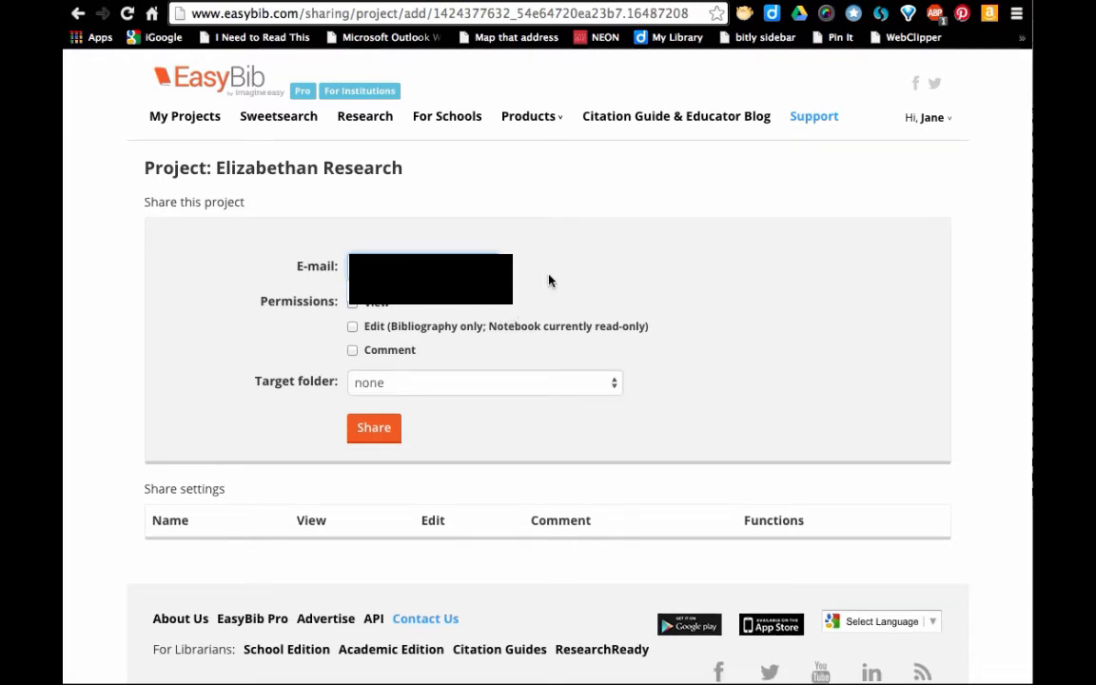
{"action": "left_click", "coordinate": [126, 13]}
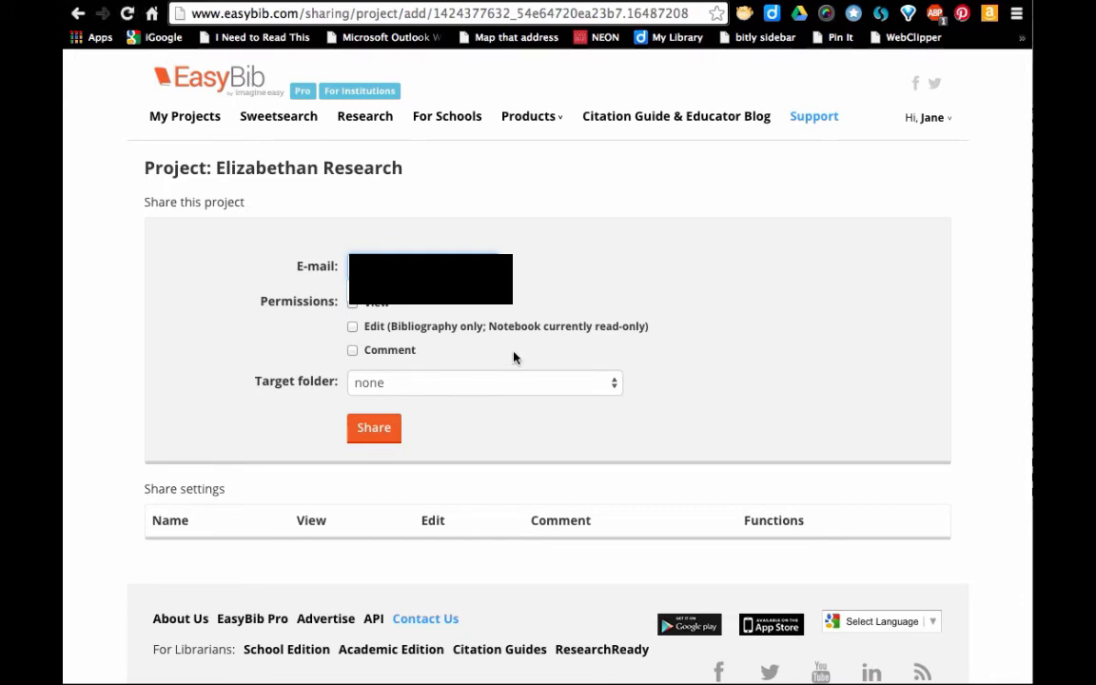
{"action": "left_click", "coordinate": [353, 350]}
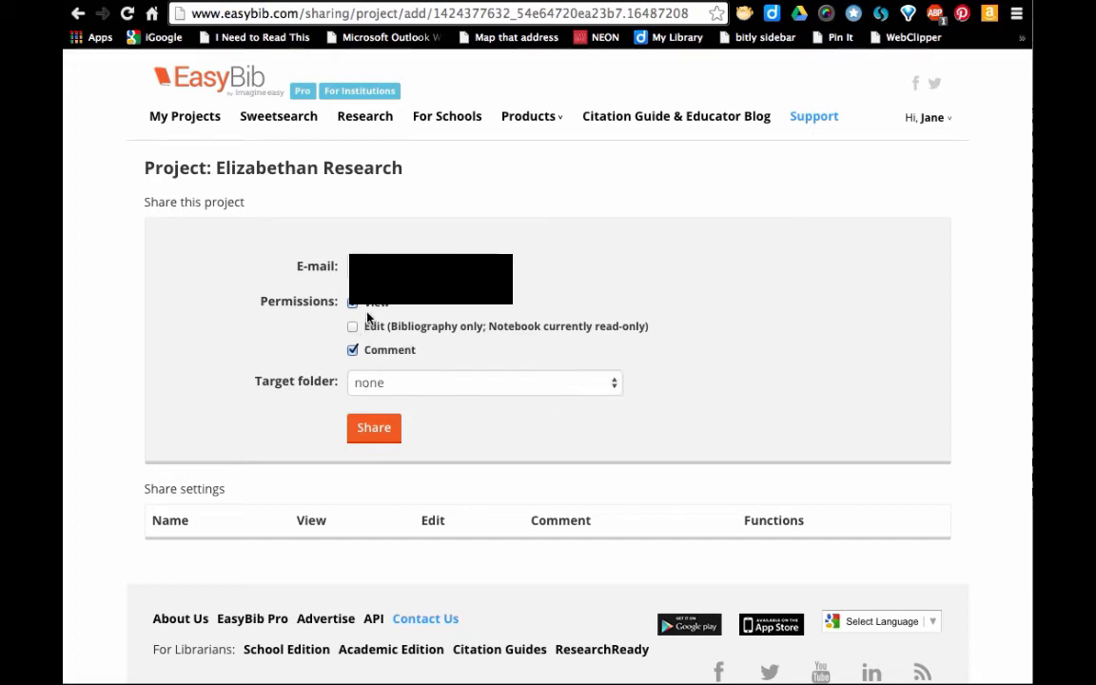
Add Edit permission, file it under Romeo and Juliet Research Project Period 2, and share with the teacher.
{"action": "left_click", "coordinate": [352, 302]}
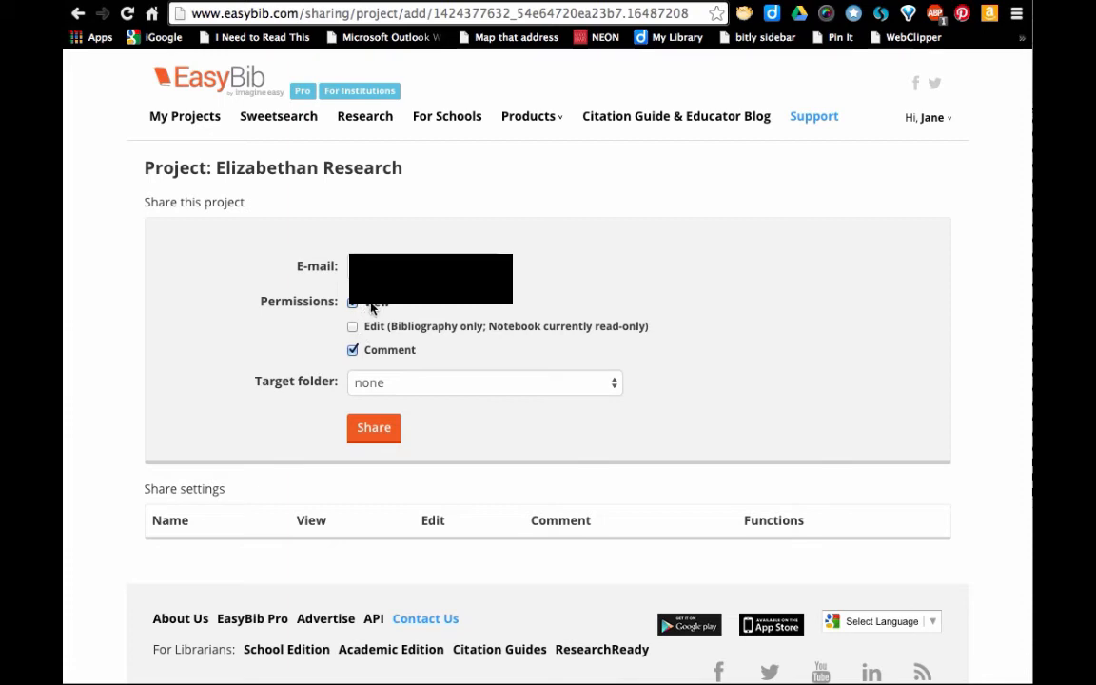
{"action": "left_click", "coordinate": [353, 326]}
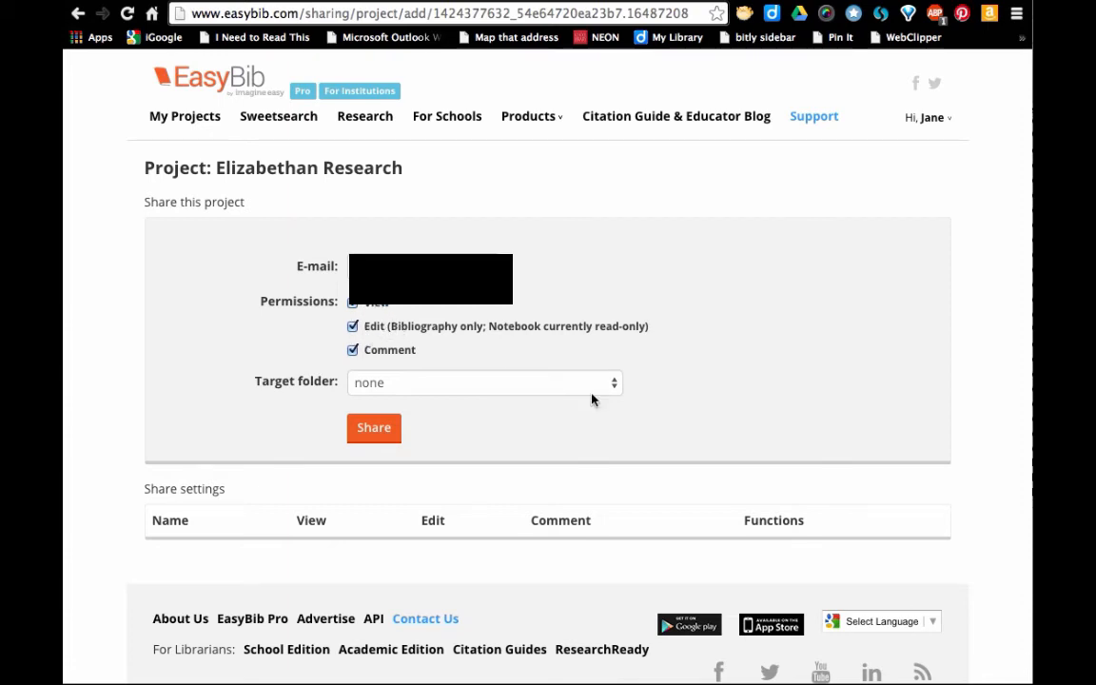
{"action": "left_click", "coordinate": [483, 382]}
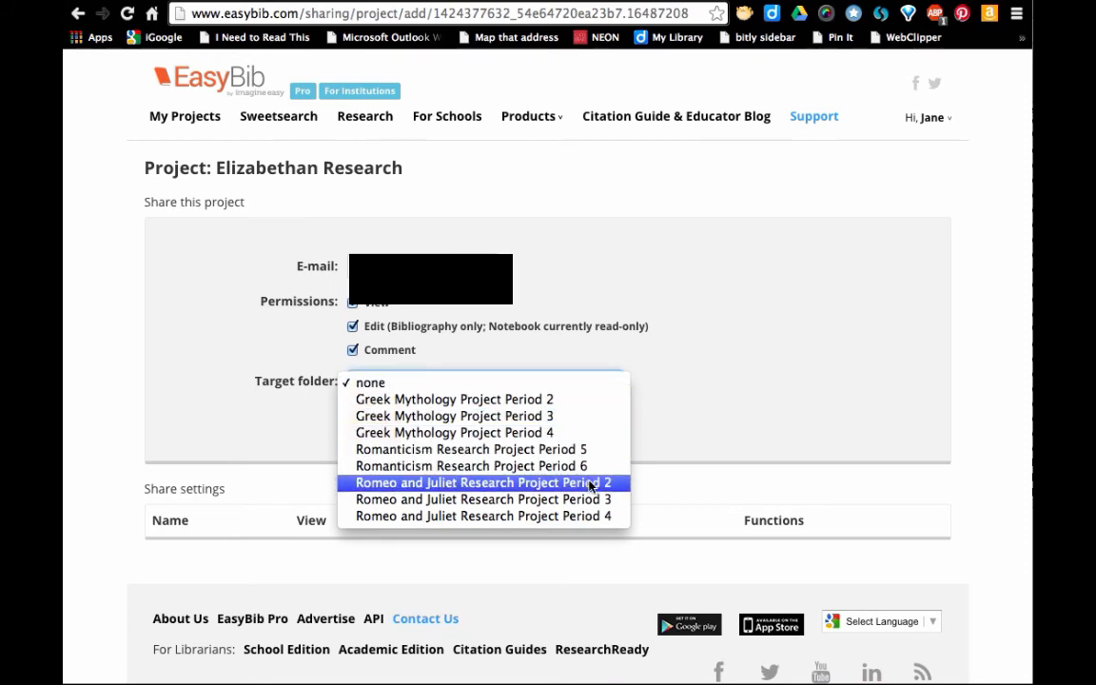
{"action": "left_click", "coordinate": [482, 482]}
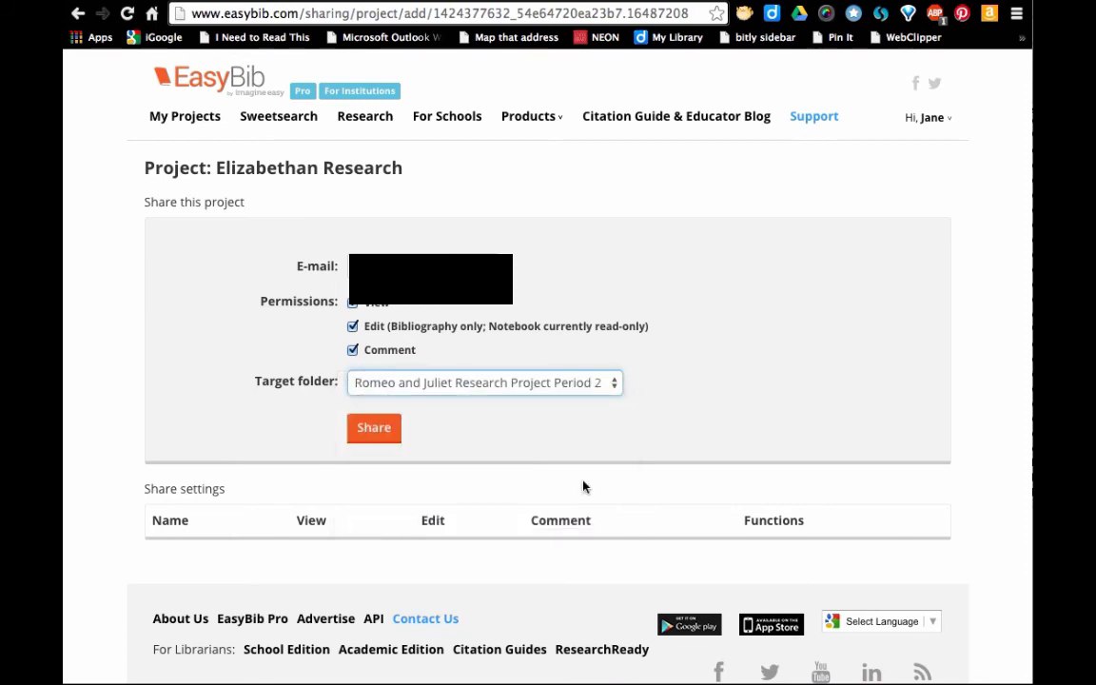
{"action": "left_click", "coordinate": [374, 427]}
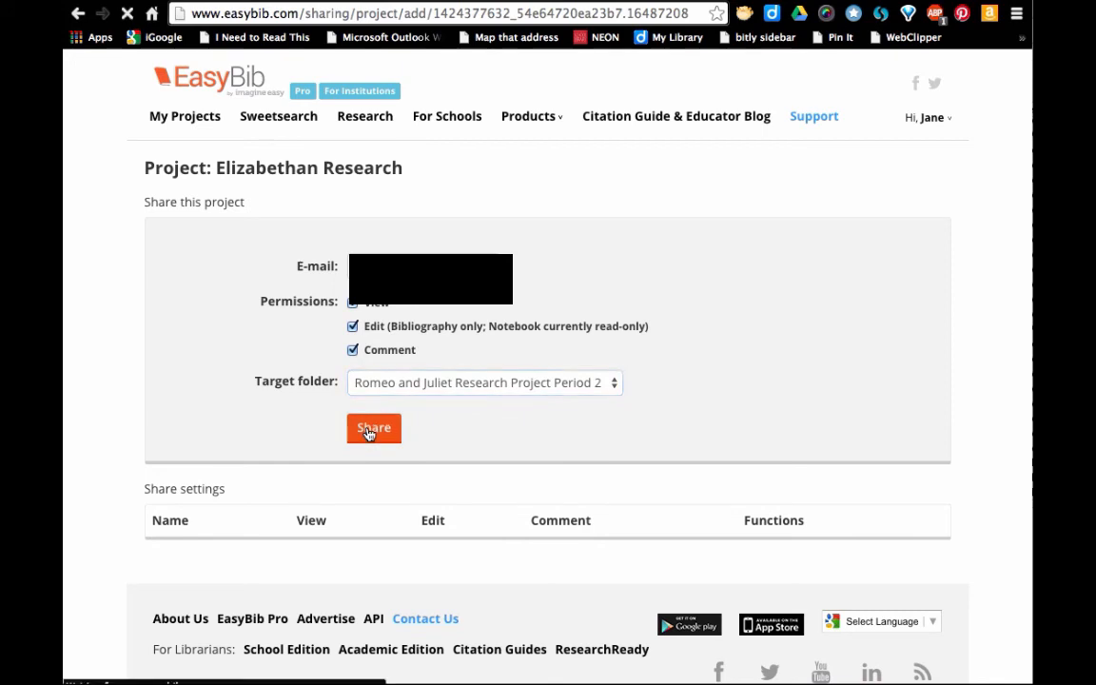
{"action": "left_click", "coordinate": [373, 427]}
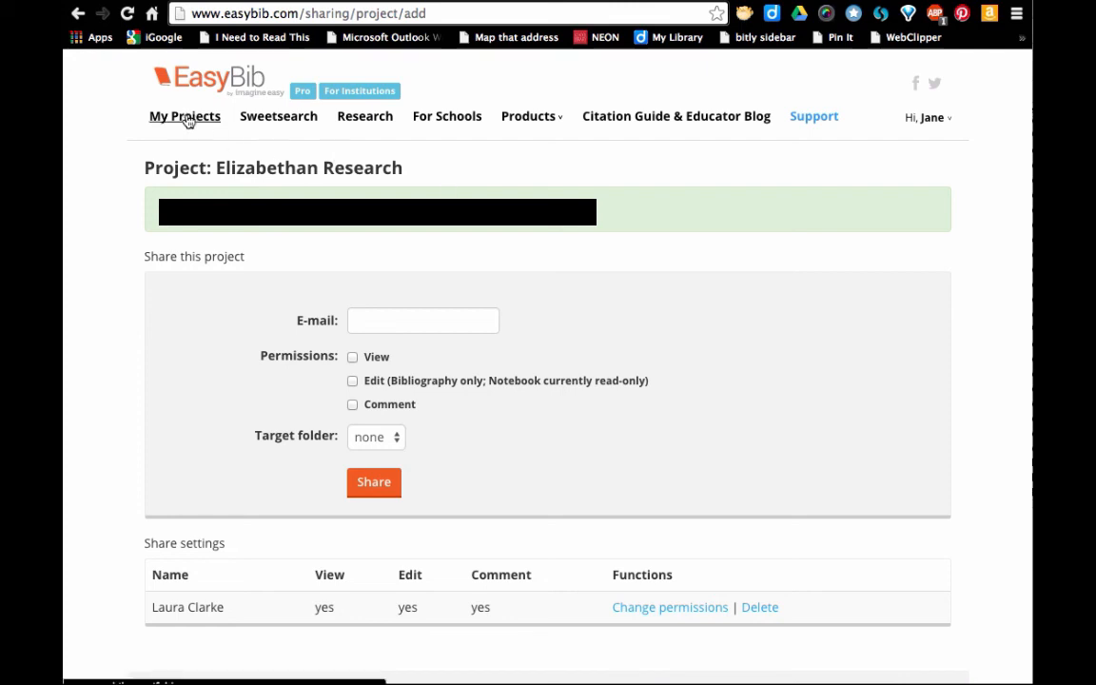
Return to My Projects and show the Elizabethan Research bibliography with zero citations.
{"action": "left_click", "coordinate": [184, 116]}
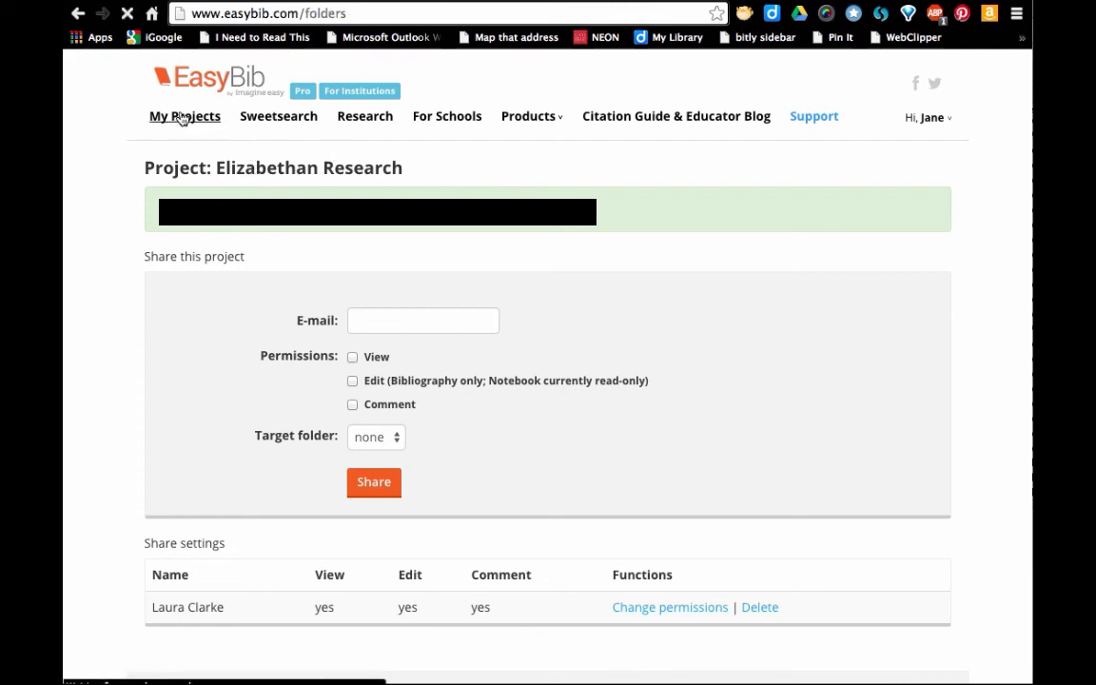
{"action": "left_click", "coordinate": [184, 116]}
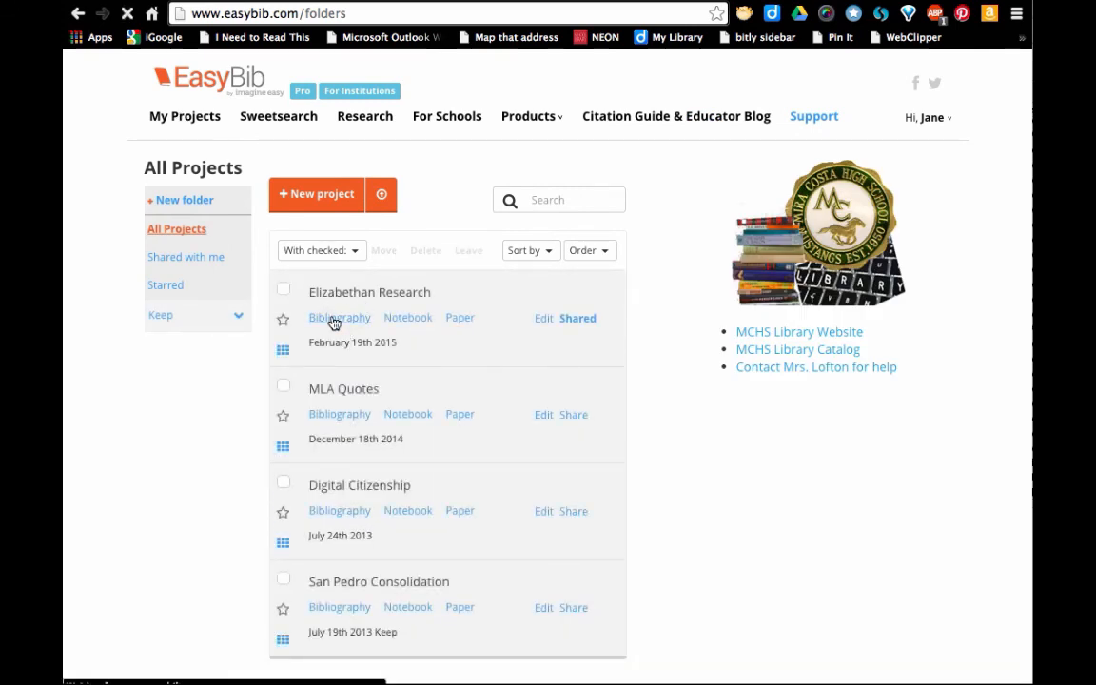
{"action": "left_click", "coordinate": [339, 317]}
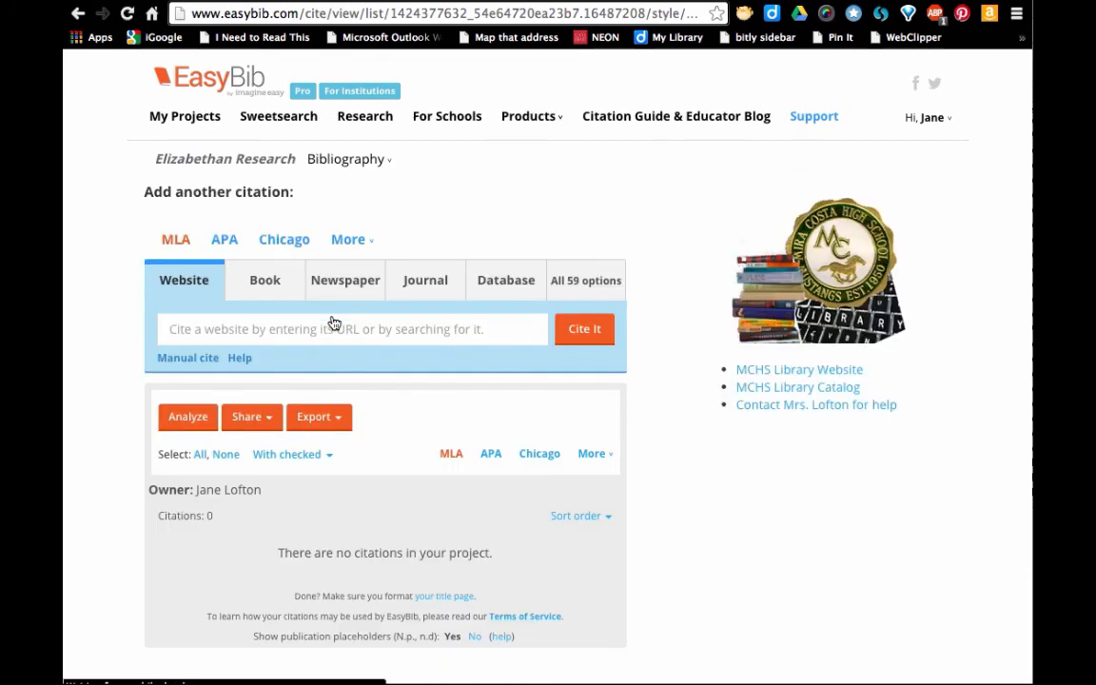